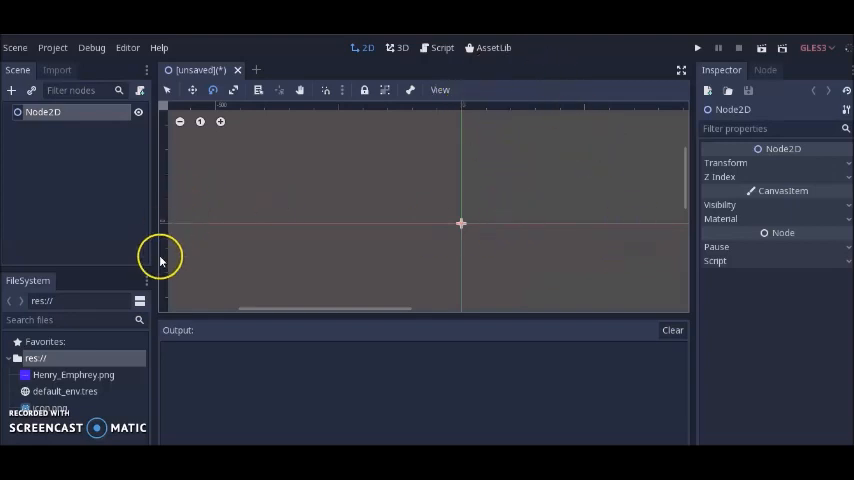
{"action": "mouse_move", "coordinate": [98, 112]}
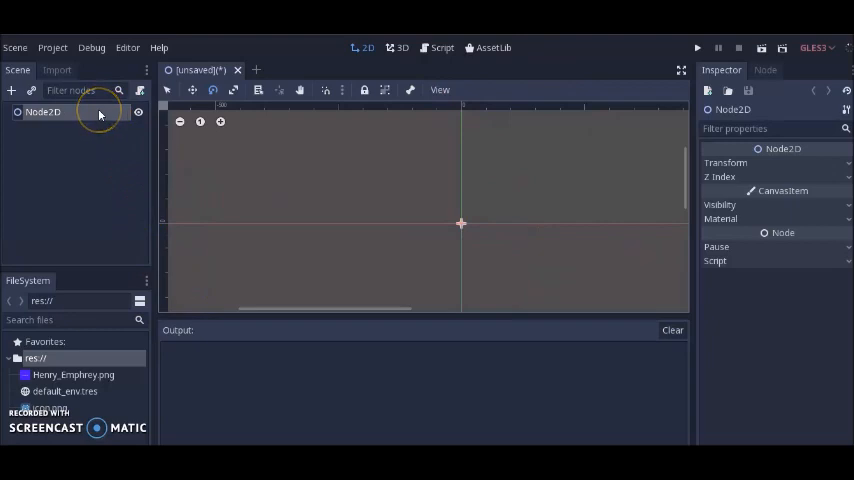
Step: Rename the scene's root Node2D to Room
{"action": "double_click", "coordinate": [44, 112]}
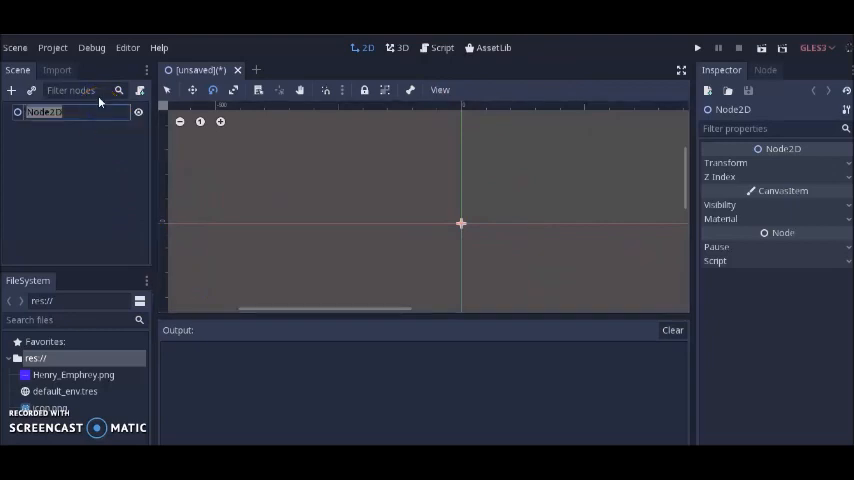
{"action": "type", "text": "Room"}
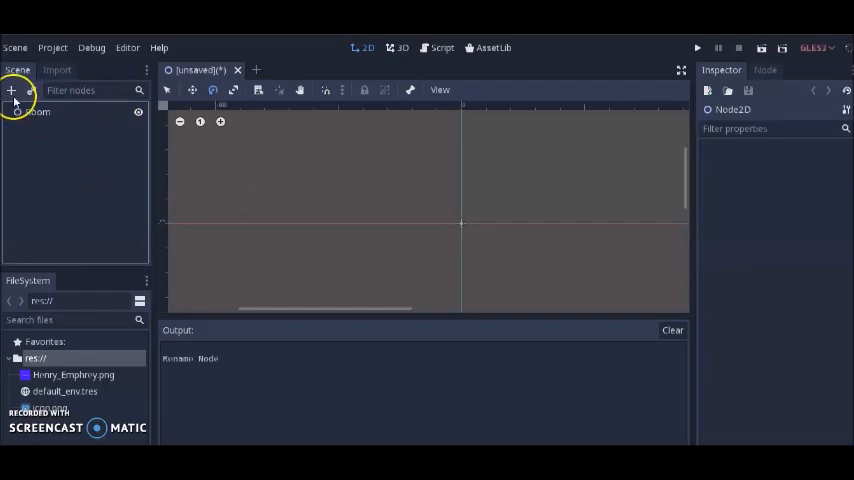
Step: Add a Camera2D child to Room and mark it as the current camera
{"action": "left_click", "coordinate": [12, 92]}
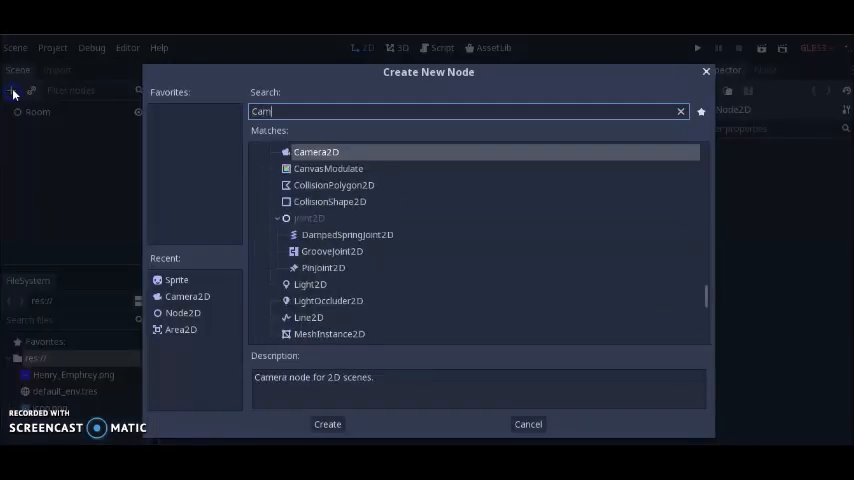
{"action": "left_click", "coordinate": [328, 424]}
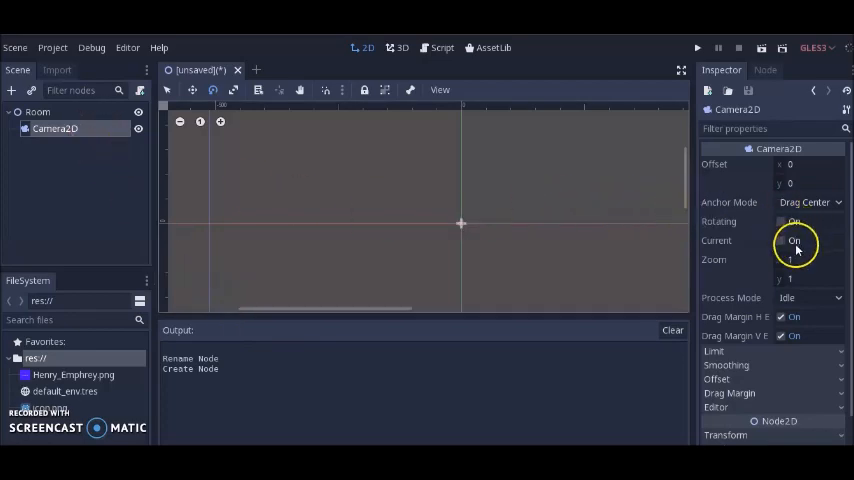
{"action": "left_click", "coordinate": [780, 240]}
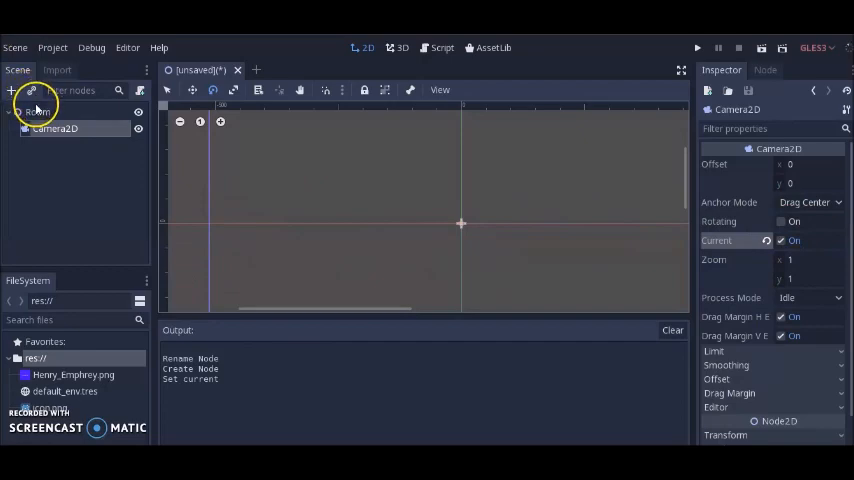
Step: Save the scene as Room.tscn
{"action": "left_click", "coordinate": [14, 48]}
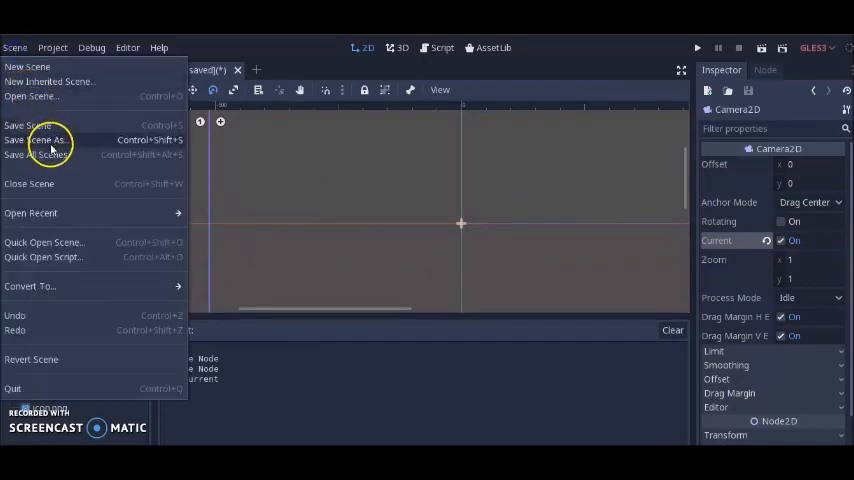
{"action": "left_click", "coordinate": [40, 140]}
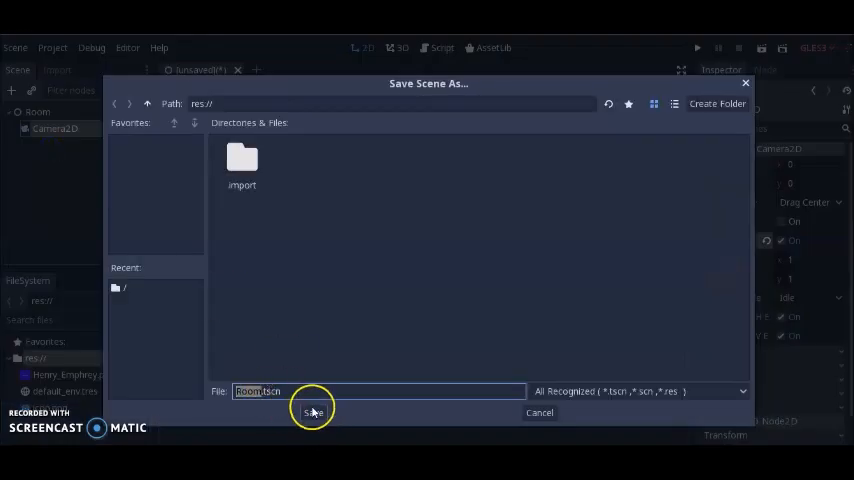
{"action": "left_click", "coordinate": [312, 412]}
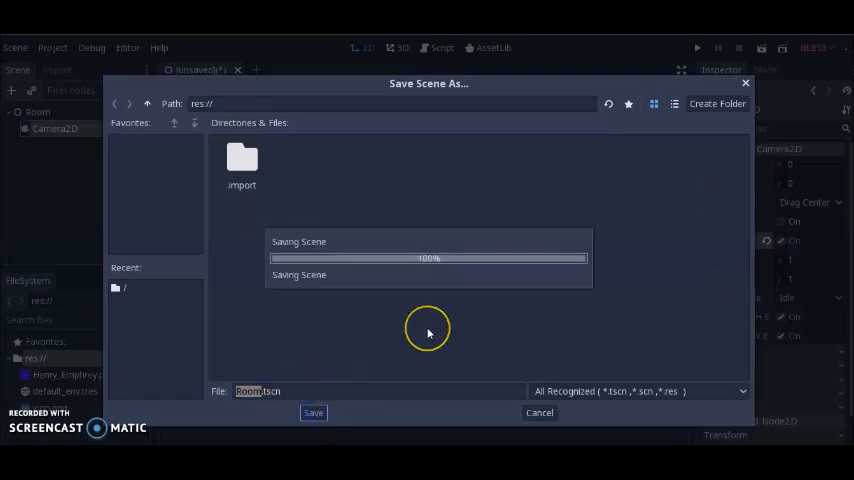
{"action": "left_click", "coordinate": [312, 412]}
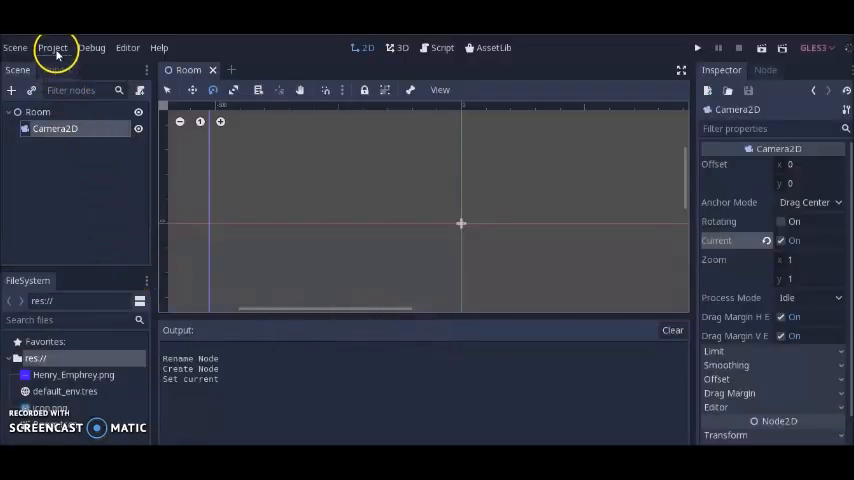
Step: Set Room.tscn as the project's main scene in Project Settings > Application > Run
{"action": "left_click", "coordinate": [52, 48]}
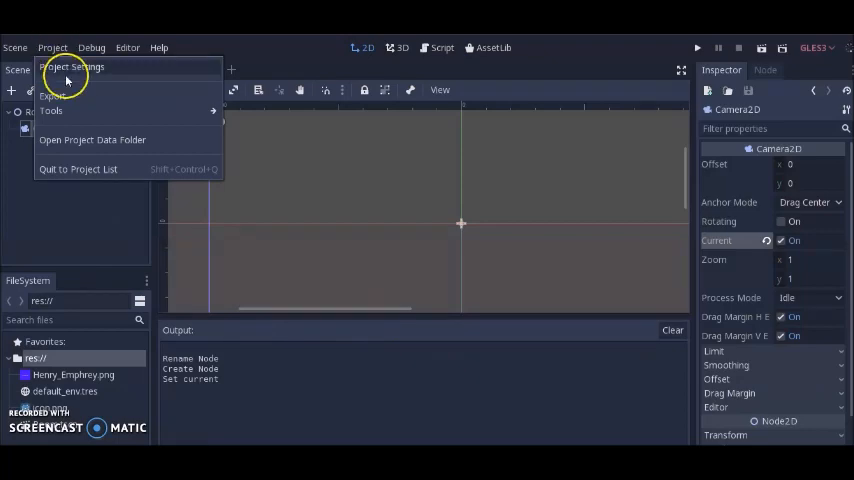
{"action": "left_click", "coordinate": [74, 66]}
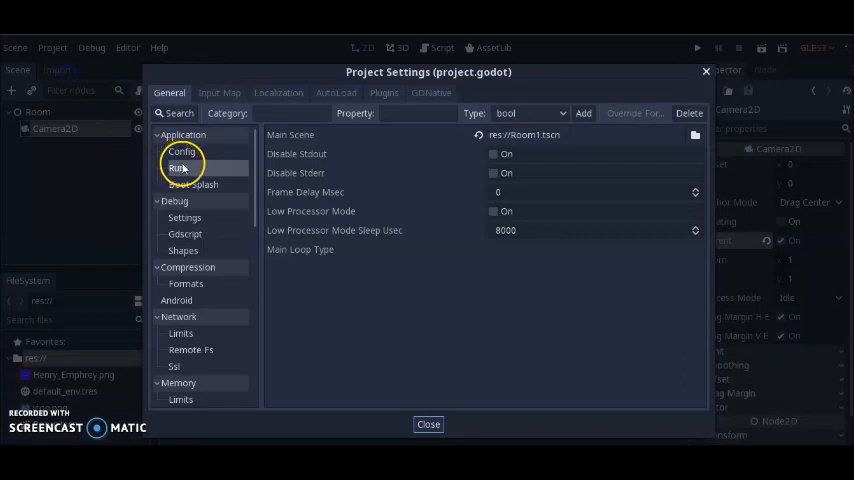
{"action": "left_click", "coordinate": [696, 134]}
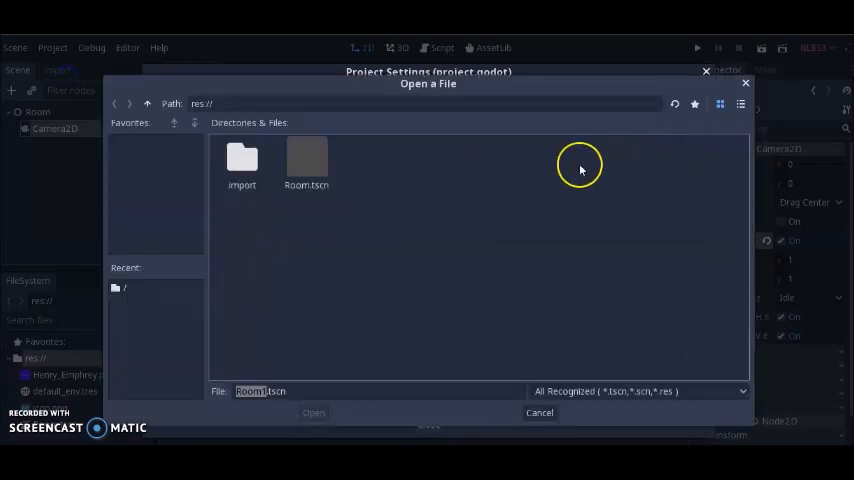
{"action": "left_click", "coordinate": [308, 164]}
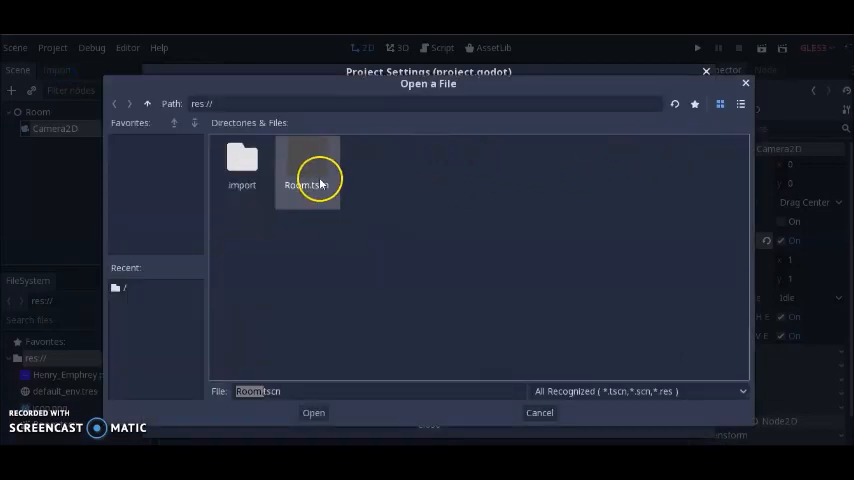
{"action": "left_click", "coordinate": [312, 412]}
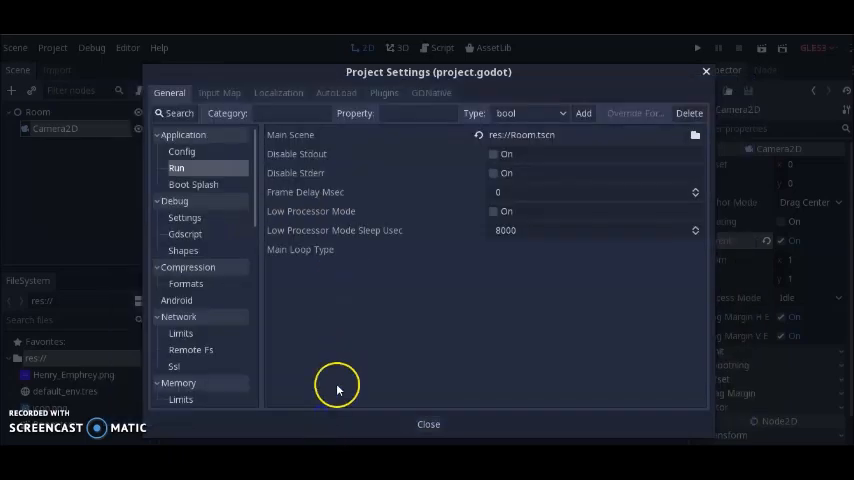
{"action": "left_click", "coordinate": [428, 424]}
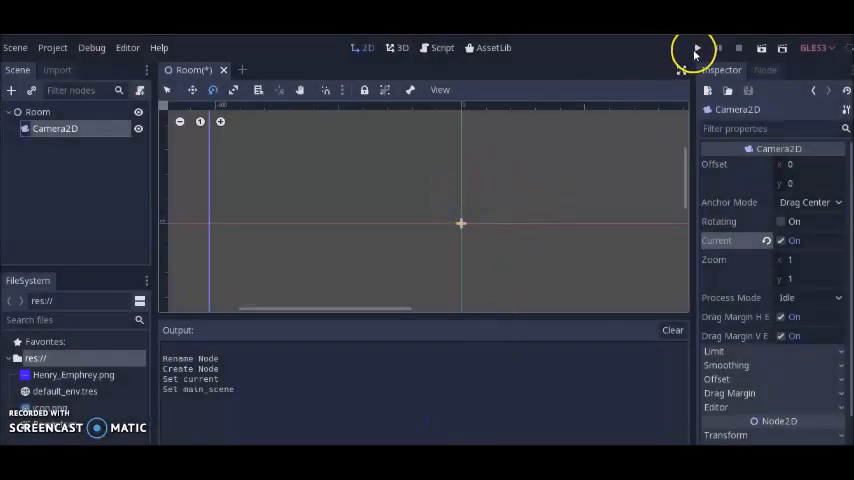
{"action": "left_click", "coordinate": [56, 128]}
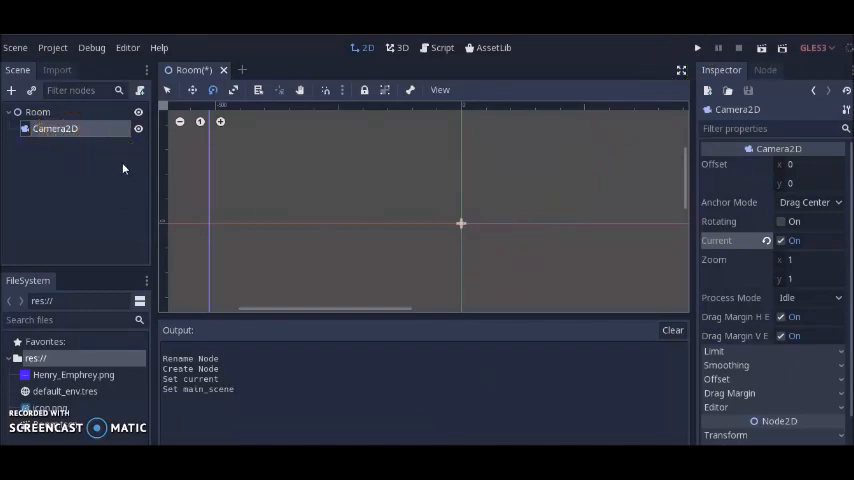
{"action": "mouse_move", "coordinate": [242, 70]}
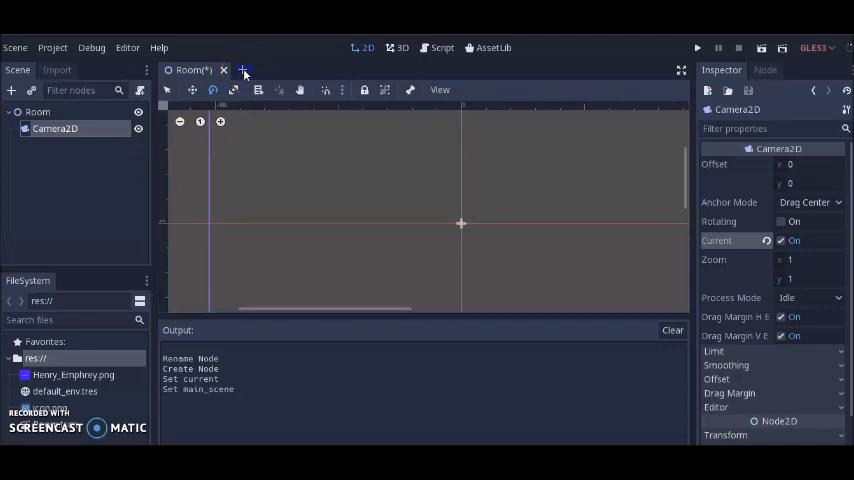
Step: Create a new scene and rename its root Node2D to Sign
{"action": "left_click", "coordinate": [242, 68]}
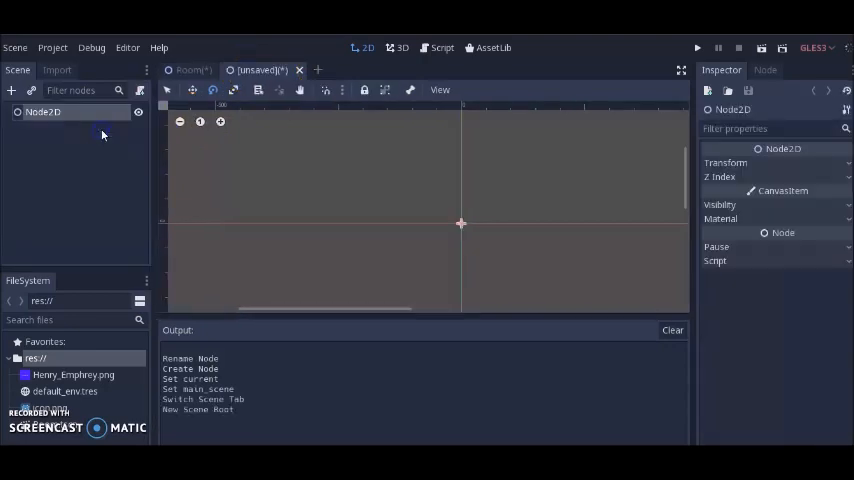
{"action": "double_click", "coordinate": [44, 112]}
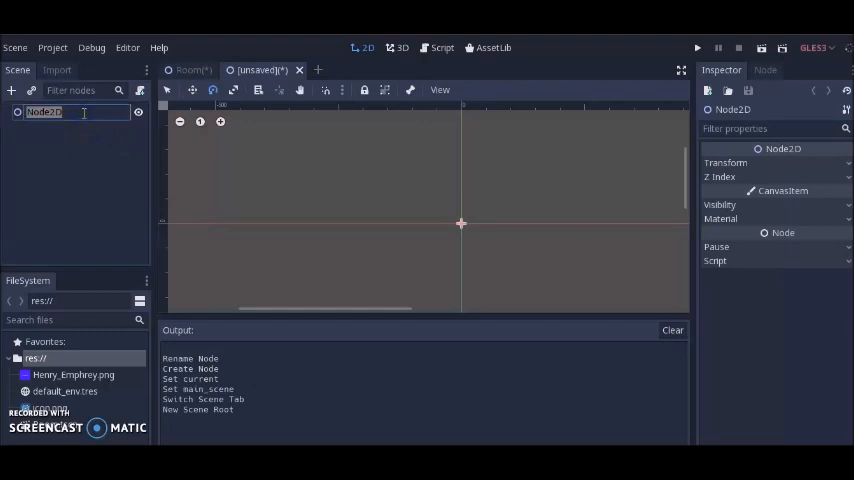
{"action": "type", "text": "Sign"}
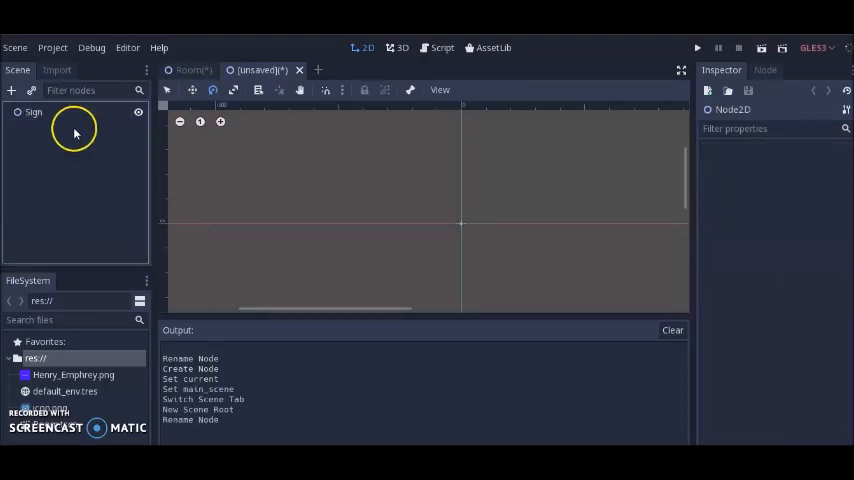
Step: Add a Sprite child node under Sign
{"action": "left_click", "coordinate": [12, 90]}
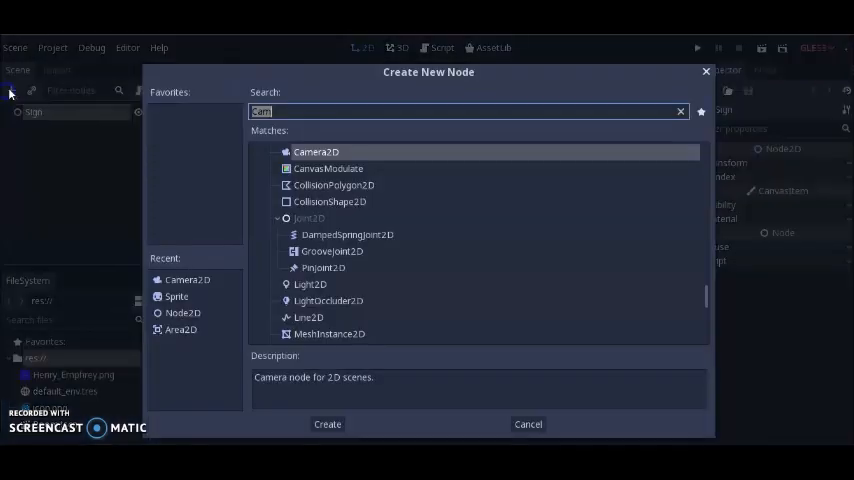
{"action": "type", "text": "Spr"}
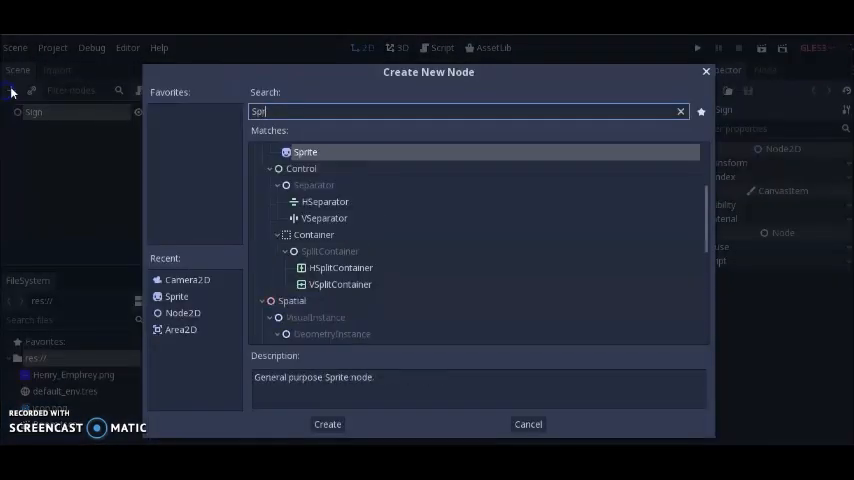
{"action": "left_click", "coordinate": [328, 424]}
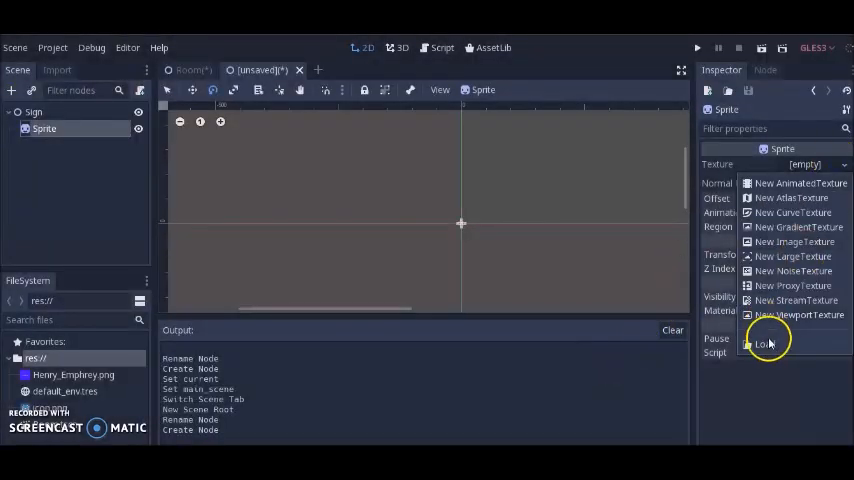
Step: Load Henry_Emphrey.png as the Sprite's texture
{"action": "left_click", "coordinate": [764, 344]}
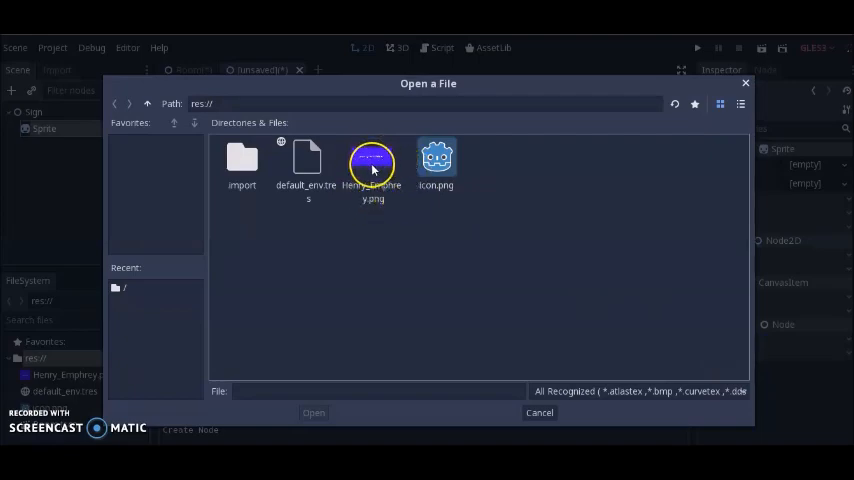
{"action": "left_click", "coordinate": [372, 164]}
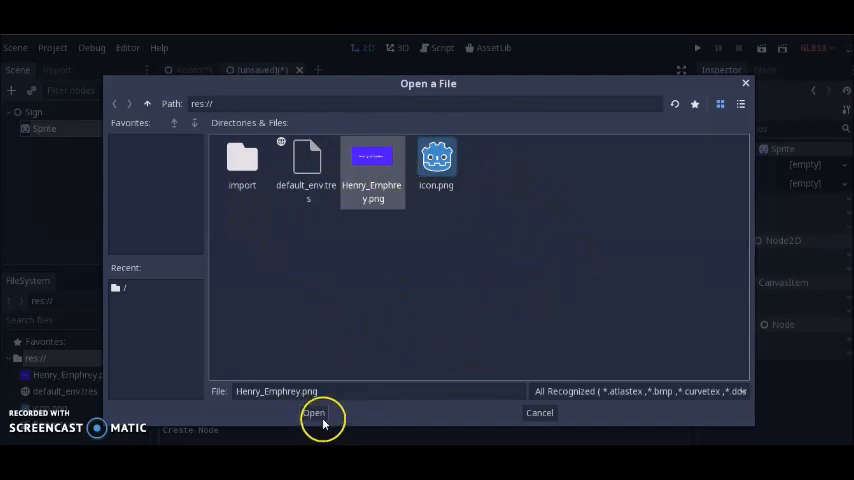
{"action": "left_click", "coordinate": [312, 412]}
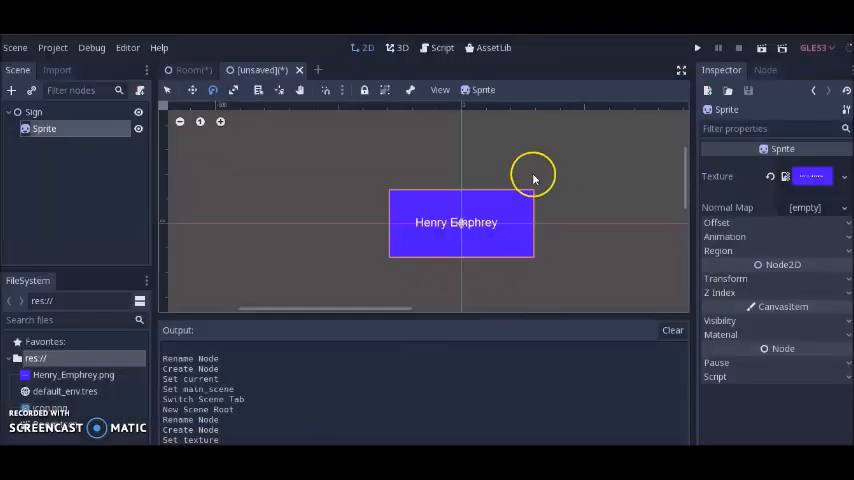
Step: Save the scene as Sign.tscn
{"action": "left_click", "coordinate": [14, 48]}
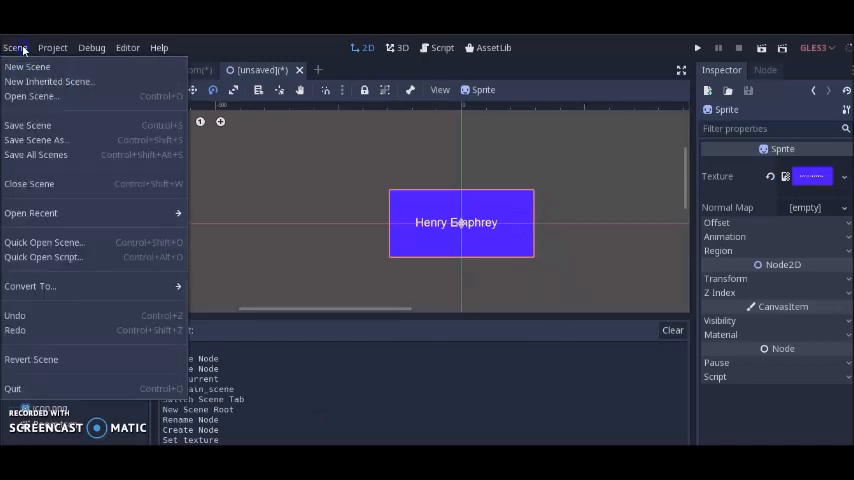
{"action": "left_click", "coordinate": [36, 140]}
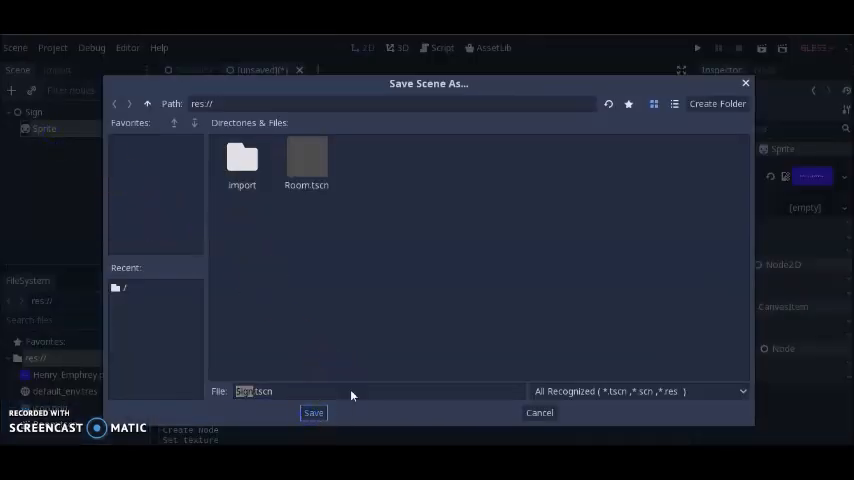
{"action": "left_click", "coordinate": [312, 412]}
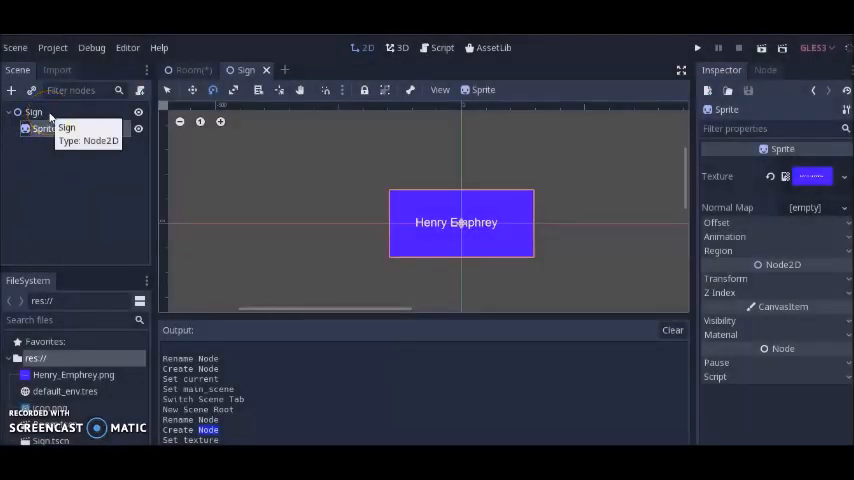
{"action": "left_click", "coordinate": [34, 112]}
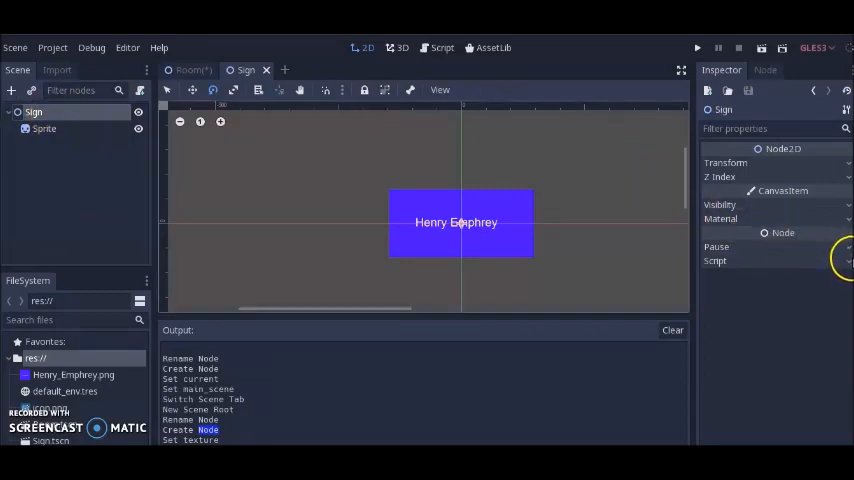
Step: Attach a new Sign.gd script extending Node2D to the Sign node
{"action": "left_click", "coordinate": [848, 276]}
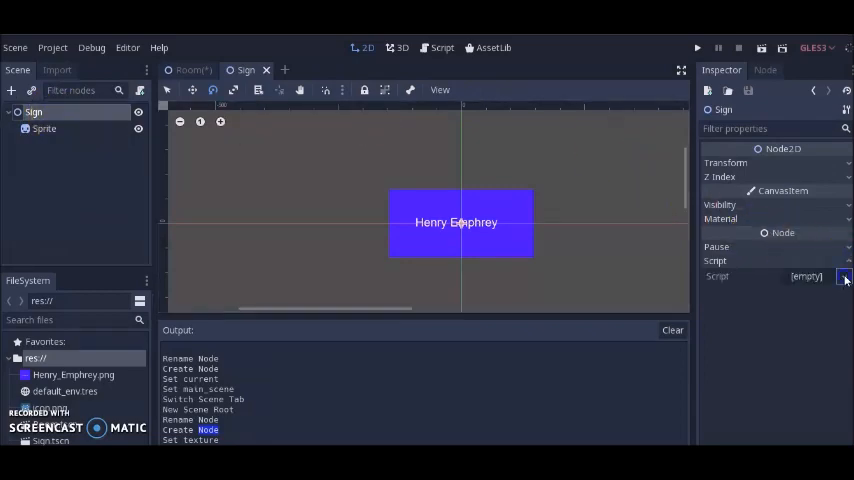
{"action": "left_click", "coordinate": [844, 276]}
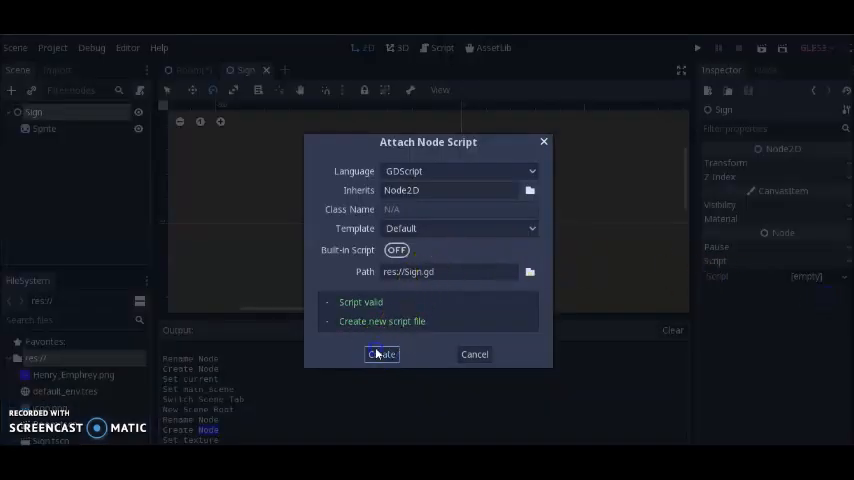
{"action": "left_click", "coordinate": [380, 354]}
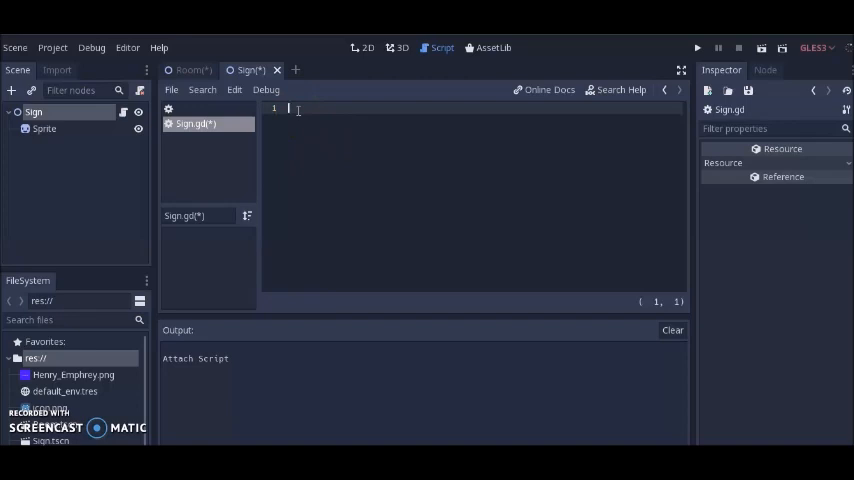
{"action": "type", "text": "extends Node2D"}
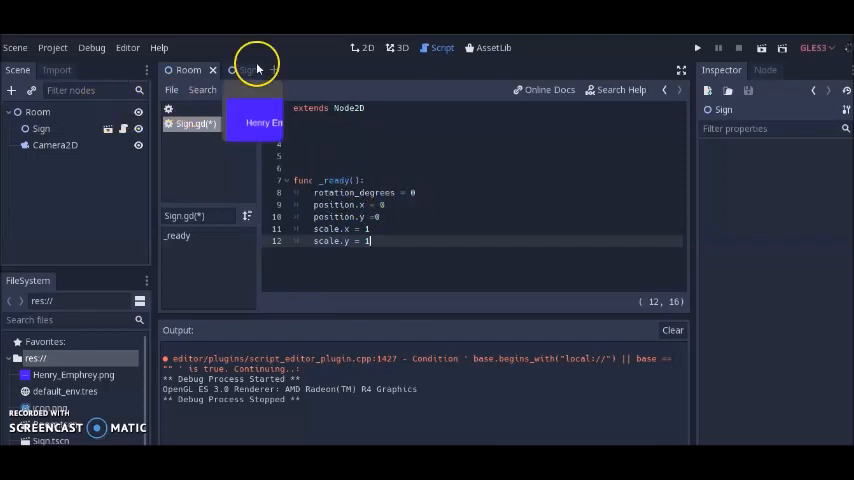
Step: Write a _ready function setting rotation_degrees, position and scale, and save the script
{"action": "left_click", "coordinate": [238, 70]}
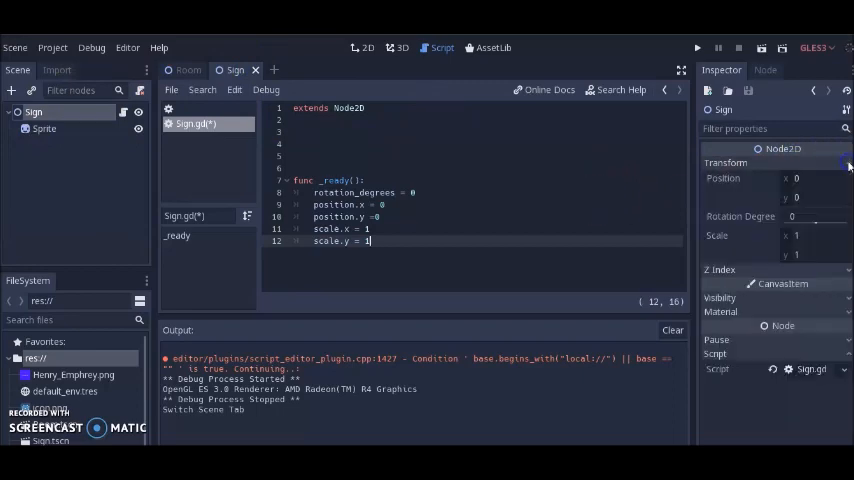
{"action": "mouse_move", "coordinate": [756, 188]}
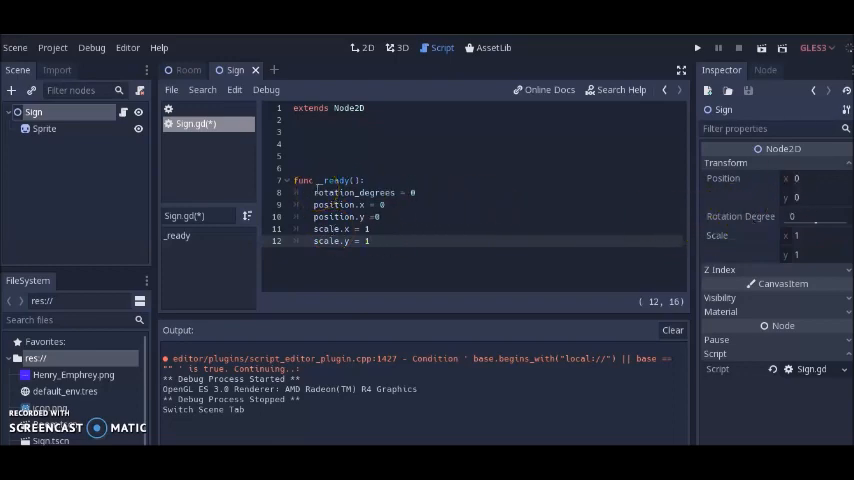
{"action": "left_click", "coordinate": [368, 240]}
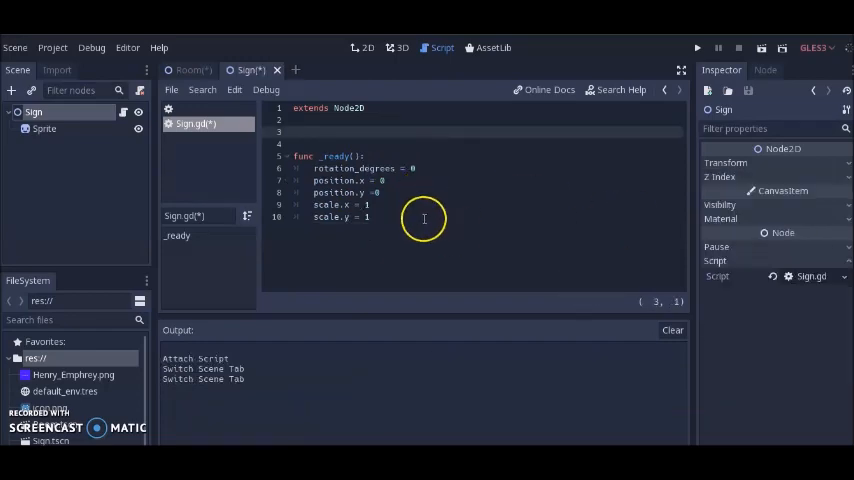
{"action": "key", "text": "ctrl+s"}
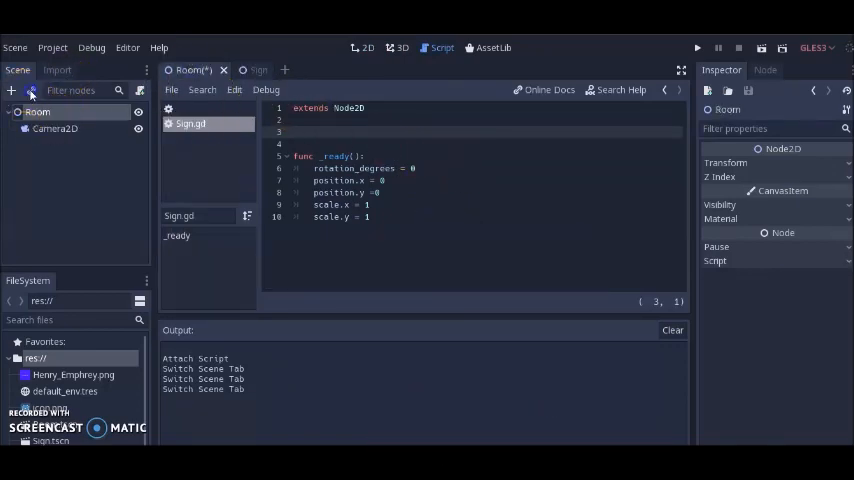
Step: Instance the Sign scene as a child of Room
{"action": "left_click", "coordinate": [28, 90]}
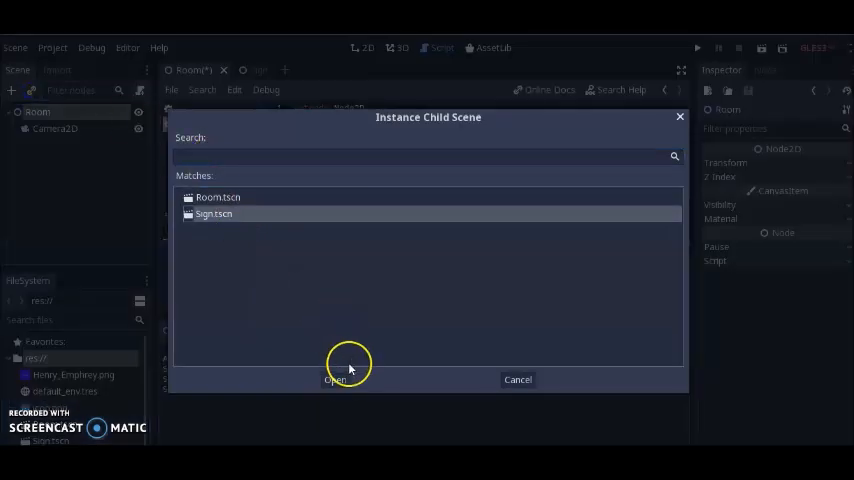
{"action": "left_click", "coordinate": [336, 380]}
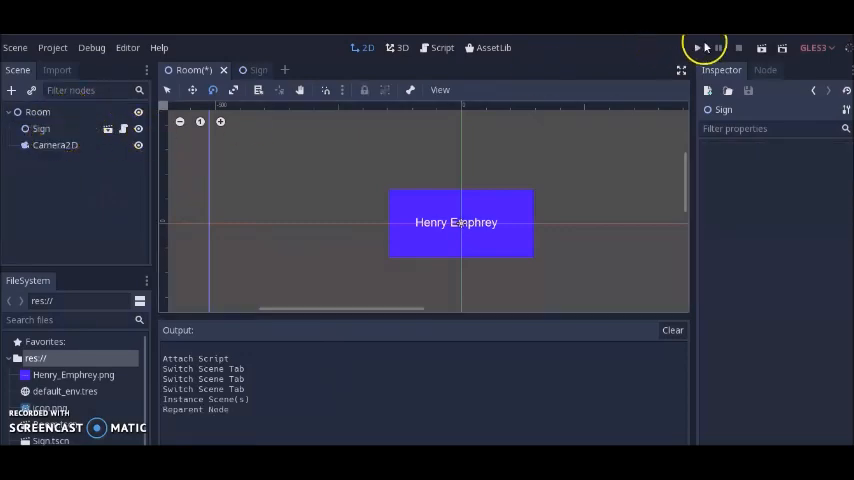
Step: Run the Room scene to preview the Henry Emphrey sign in the game window
{"action": "left_click", "coordinate": [696, 48]}
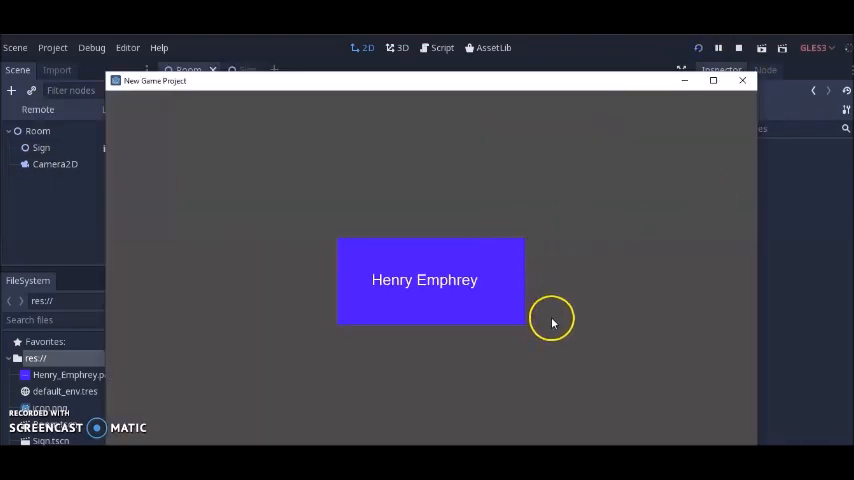
{"action": "mouse_move", "coordinate": [392, 196]}
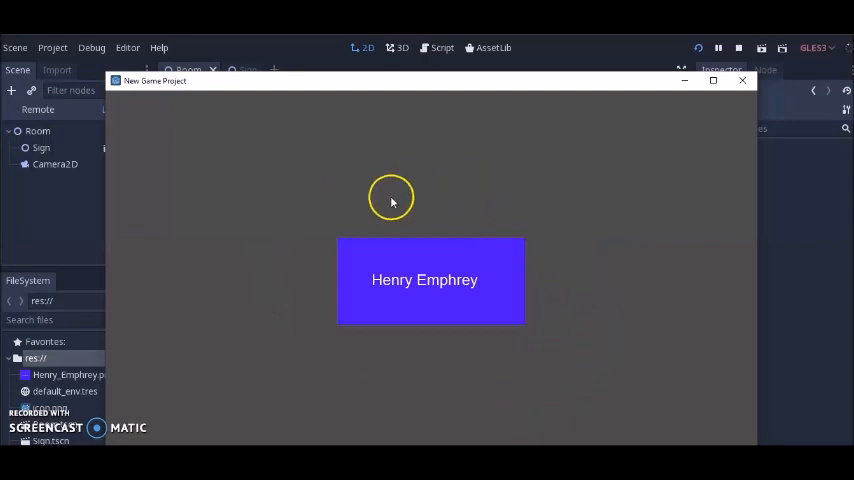
{"action": "mouse_move", "coordinate": [408, 228]}
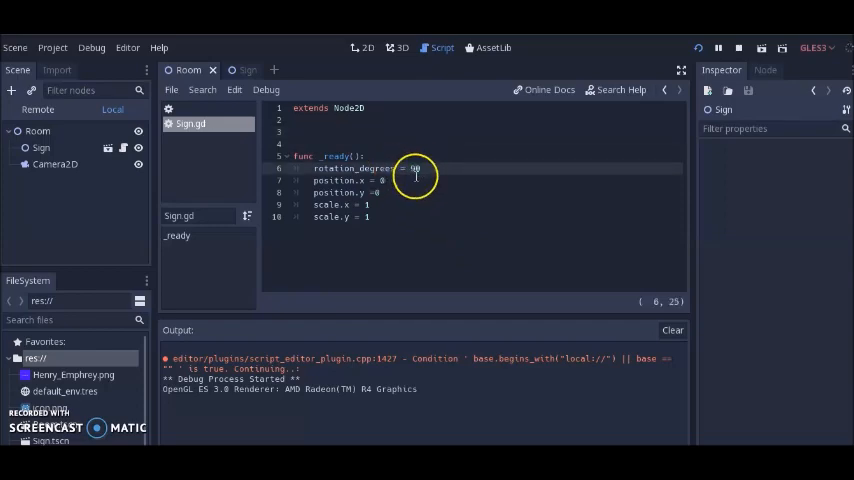
Step: Run with rotation_degrees 90, then set position.x to 300 and rerun
{"action": "left_click", "coordinate": [698, 48]}
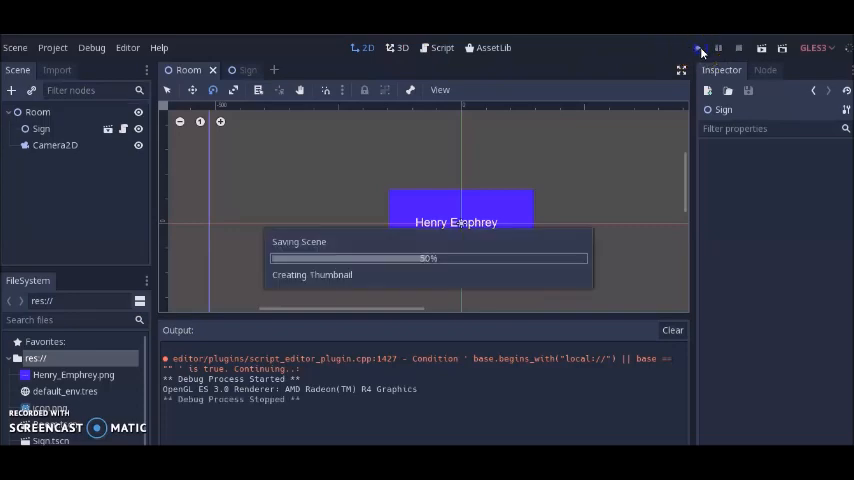
{"action": "left_click", "coordinate": [698, 48]}
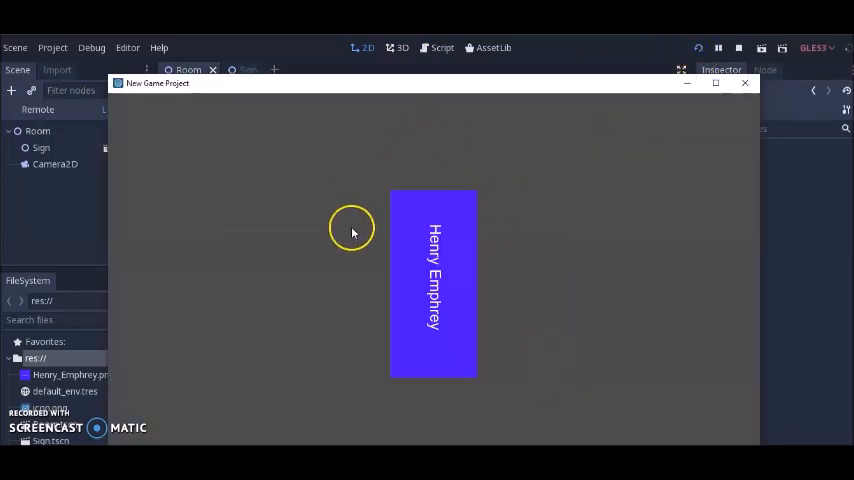
{"action": "mouse_move", "coordinate": [688, 84]}
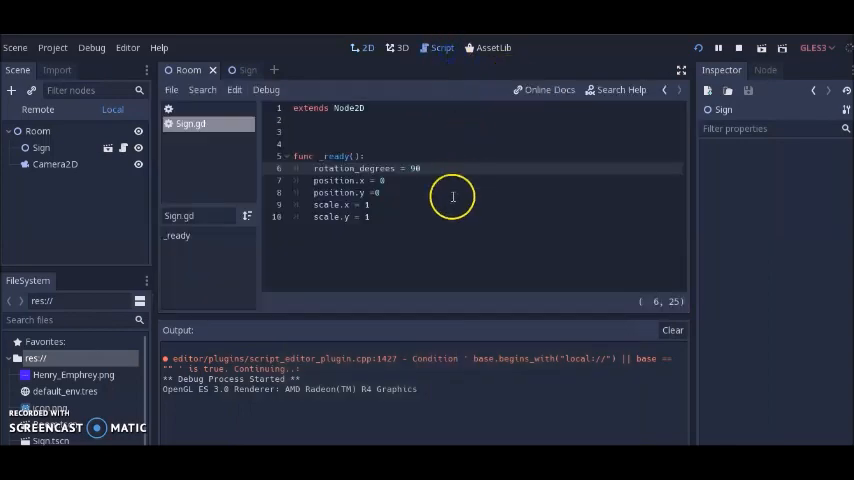
{"action": "left_click", "coordinate": [380, 180]}
{"action": "type", "text": "100"}
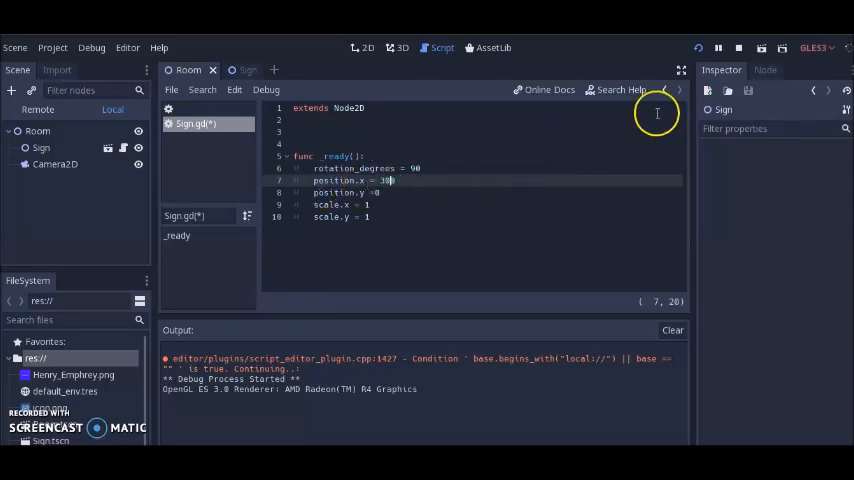
{"action": "left_click", "coordinate": [698, 48]}
{"action": "type", "text": "-"}
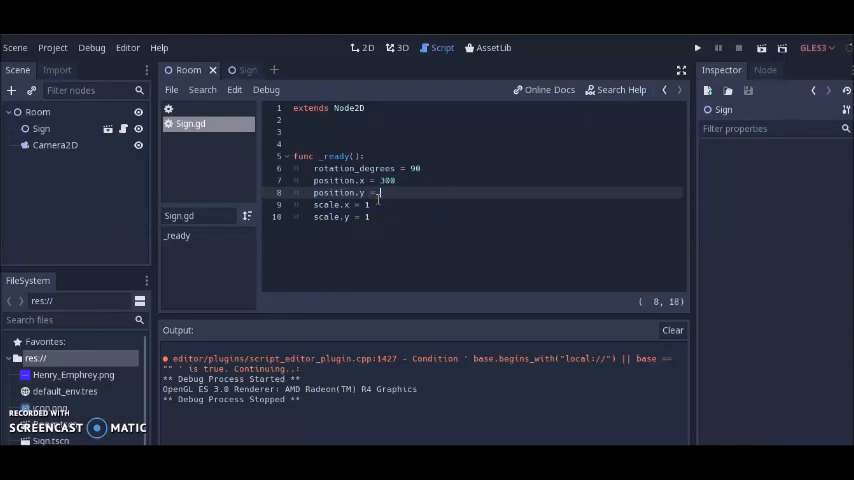
Step: Set position.y to 200 and scale to 100, rerunning the game after each change
{"action": "type", "text": "200"}
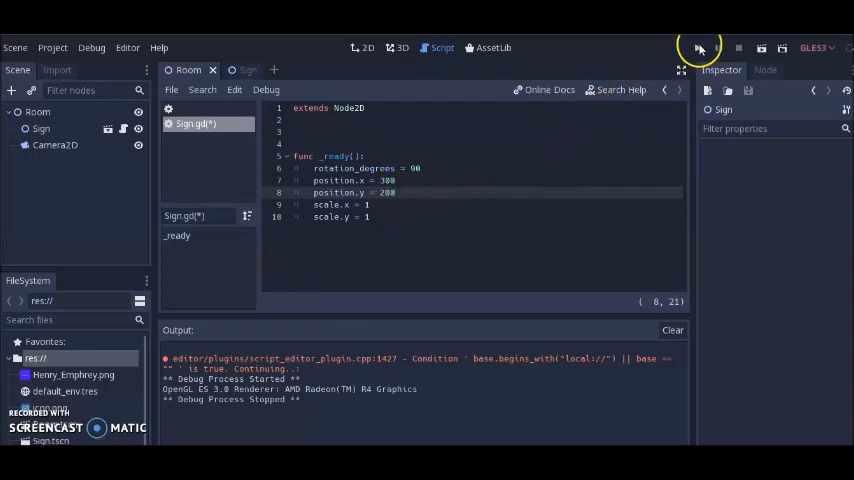
{"action": "left_click", "coordinate": [700, 48]}
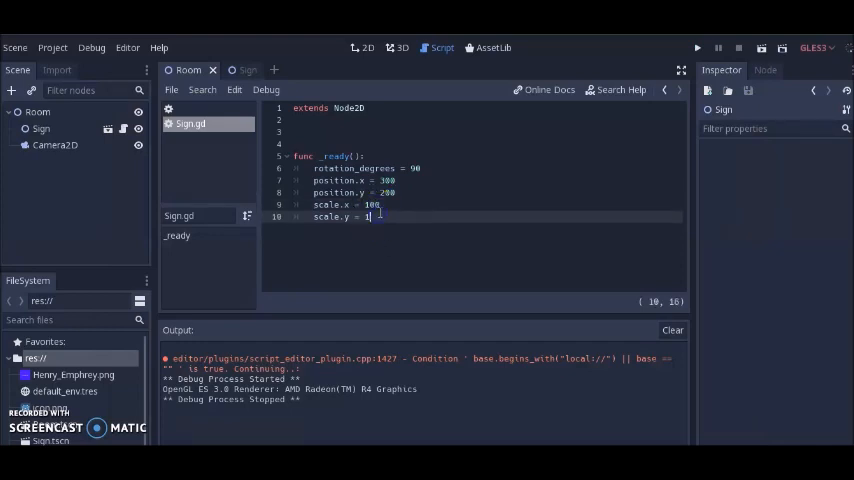
{"action": "type", "text": "00"}
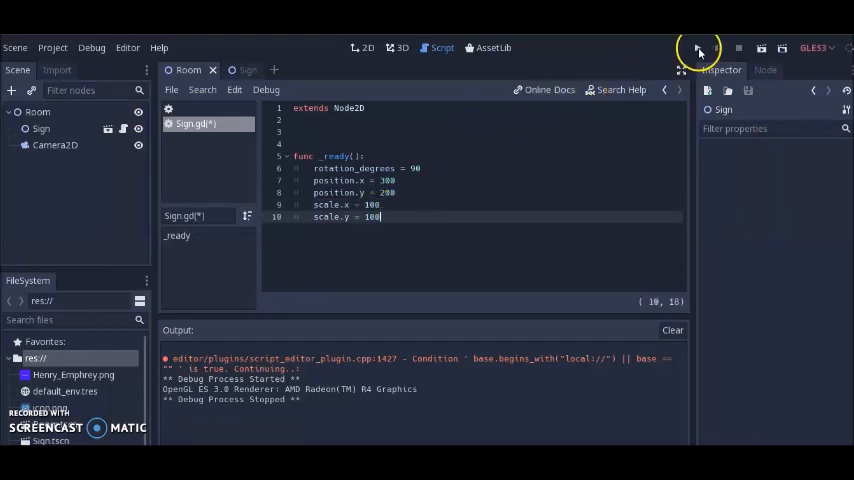
{"action": "left_click", "coordinate": [698, 48]}
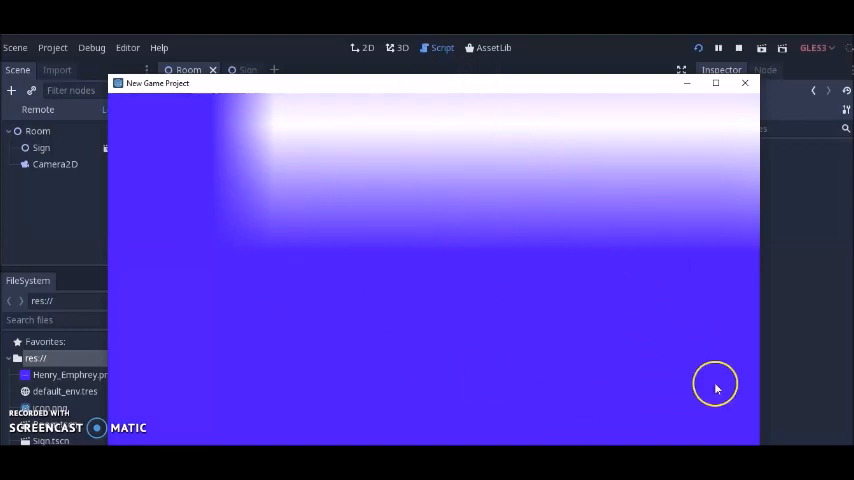
{"action": "mouse_move", "coordinate": [376, 324]}
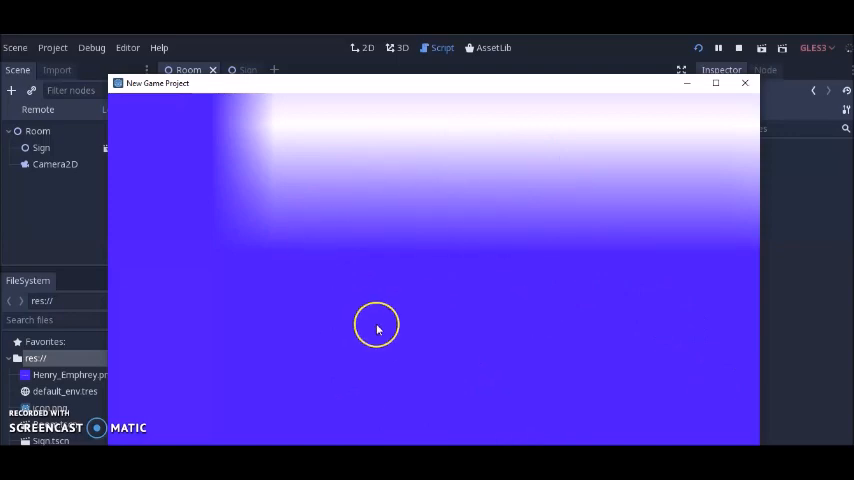
{"action": "mouse_move", "coordinate": [392, 168]}
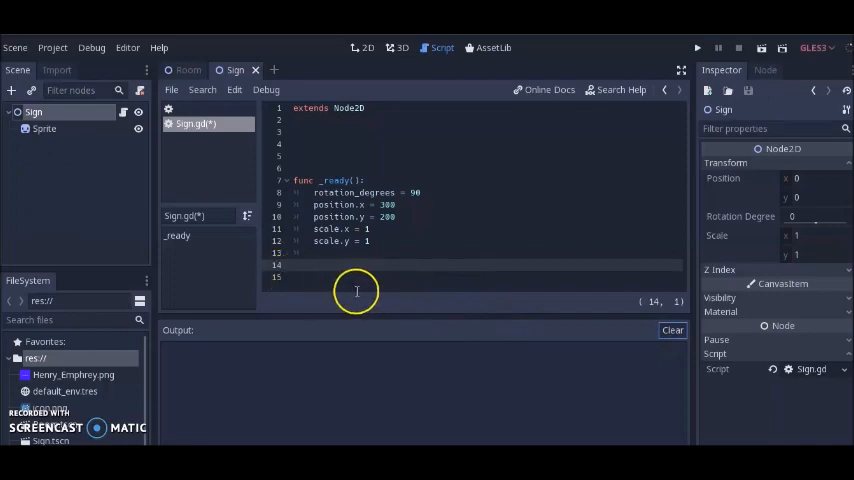
Step: Add a func _physics_process(delta): below _ready and run the scene
{"action": "left_click", "coordinate": [300, 264]}
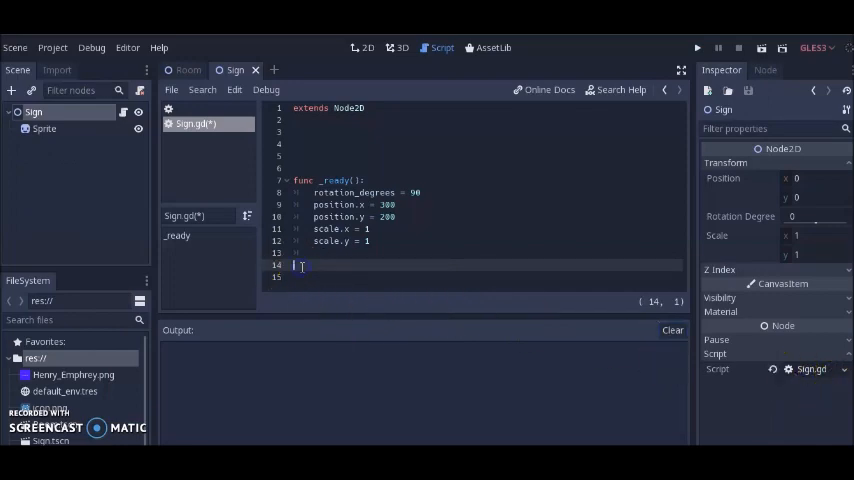
{"action": "type", "text": "func _physics_process(delta):"}
{"action": "left_click", "coordinate": [486, 278]}
{"action": "type", "text": "rotation_degrees += 1"}
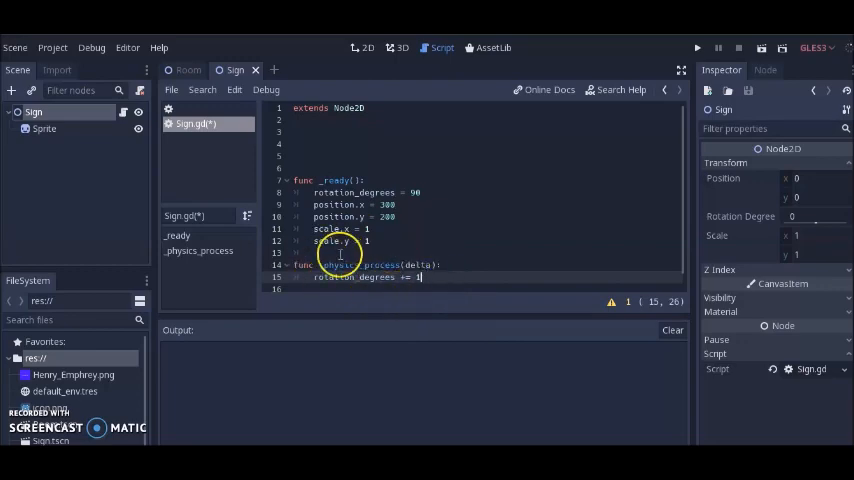
{"action": "left_click", "coordinate": [698, 48]}
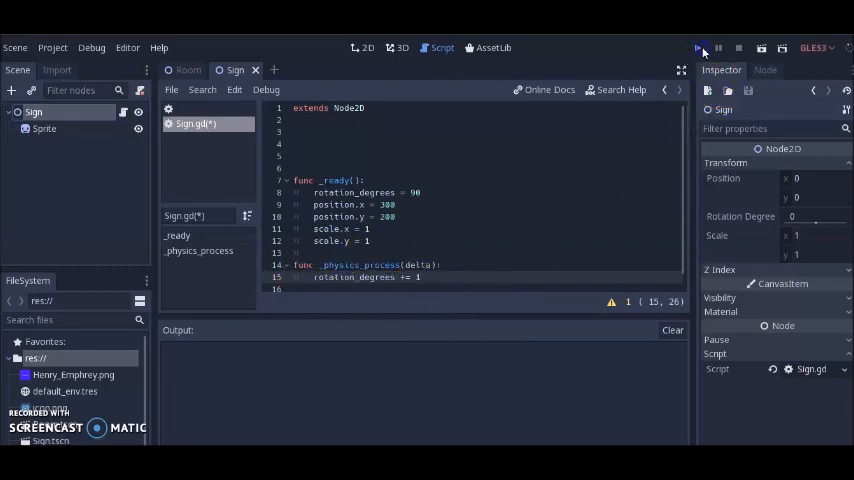
{"action": "left_click", "coordinate": [700, 48]}
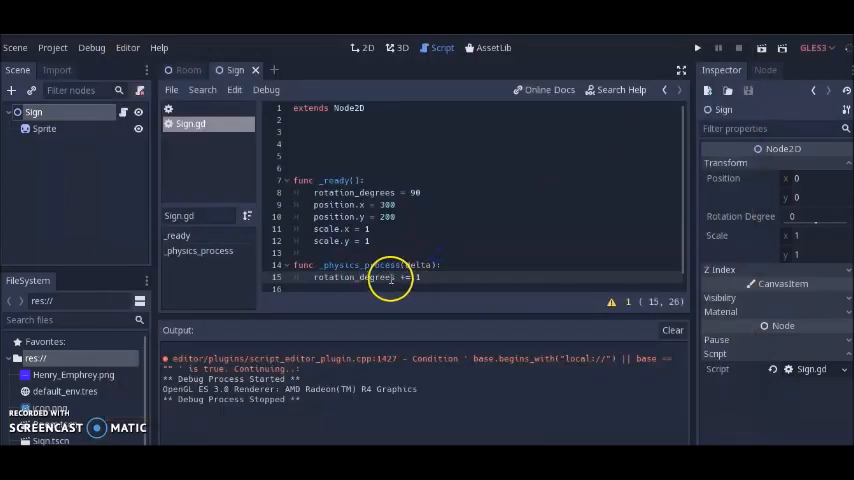
Step: Give _physics_process the body position.x += 1 and rerun so the sign drifts right
{"action": "type", "text": "position.x += 1"}
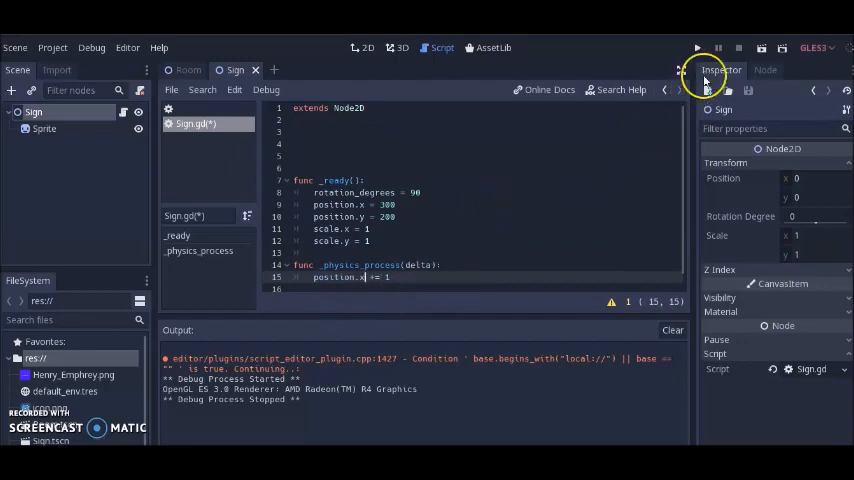
{"action": "left_click", "coordinate": [696, 48]}
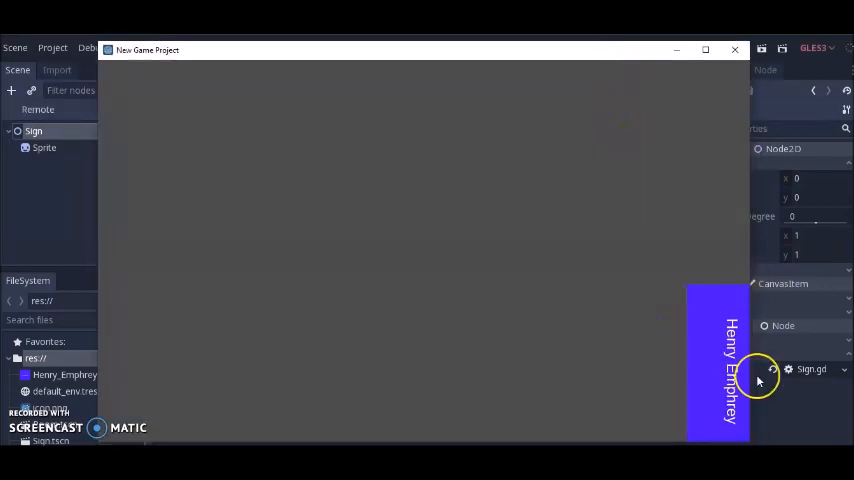